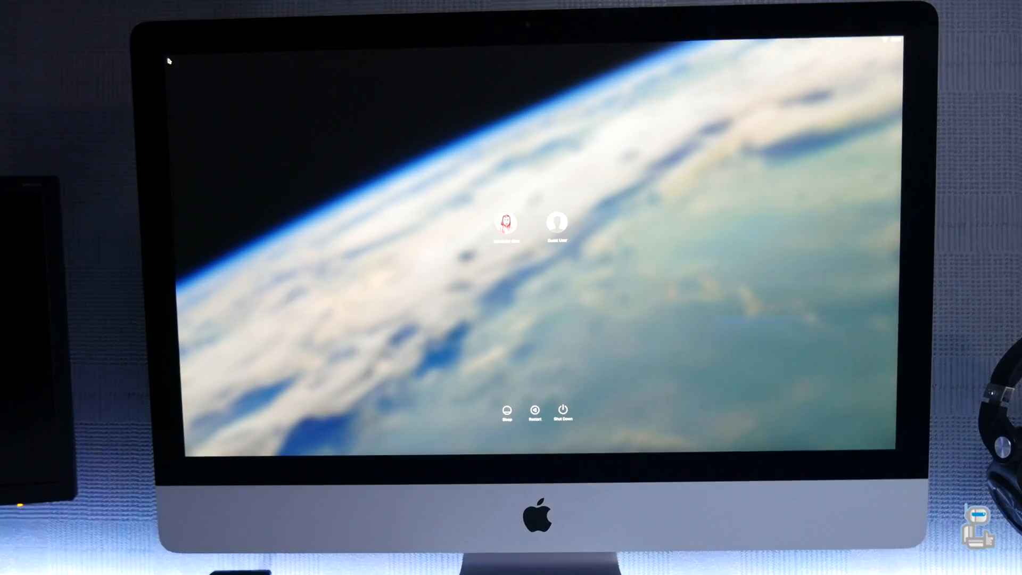
Log in, open About This Mac, and view the Memory tab showing four 8 GB slots.
left_click(507, 223)
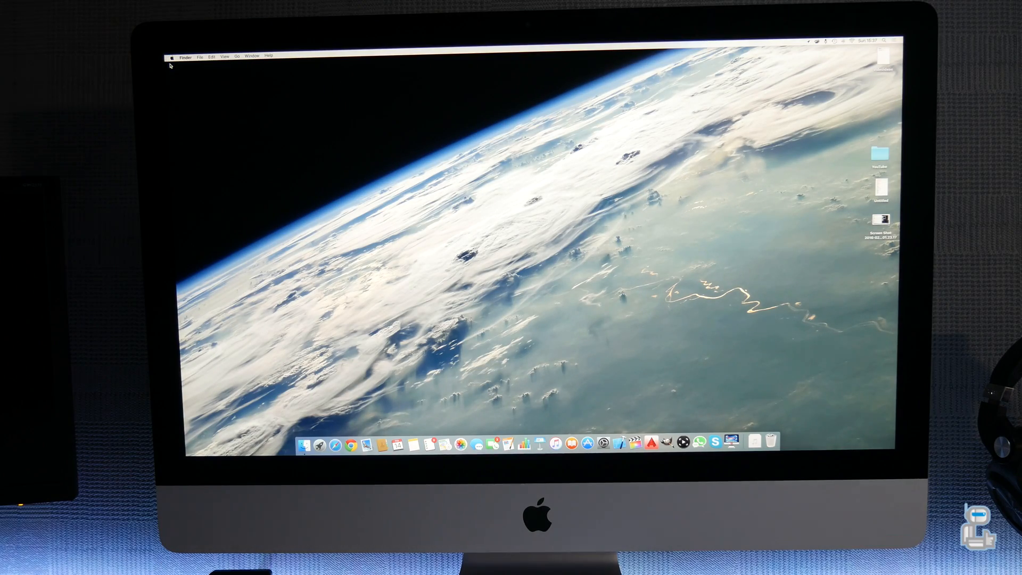
left_click(171, 58)
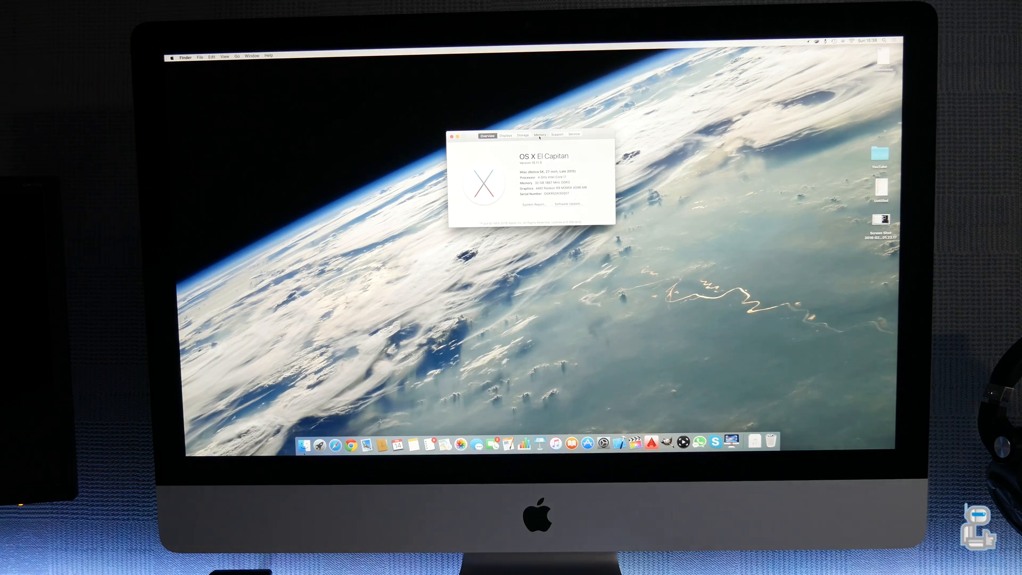
left_click(540, 135)
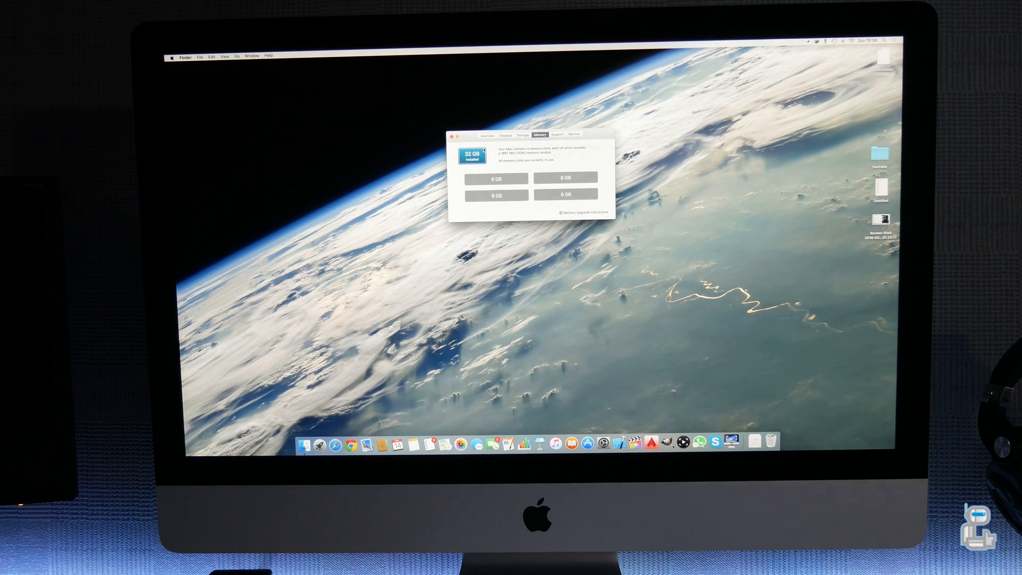